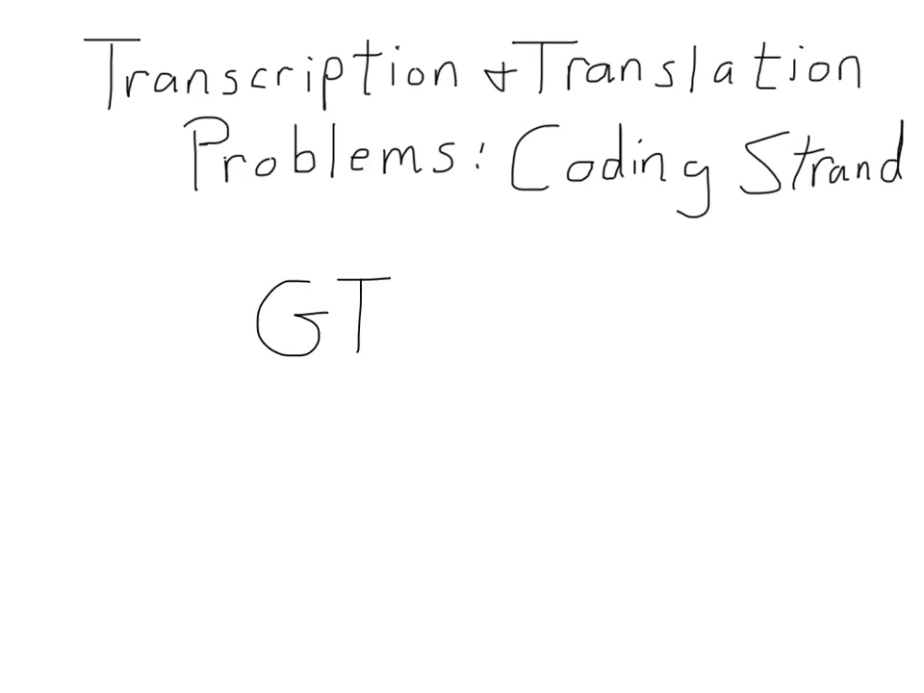
# Handwrite the coding strand label and 5' GTCAGA 3' below the title.
pyautogui.write('C')
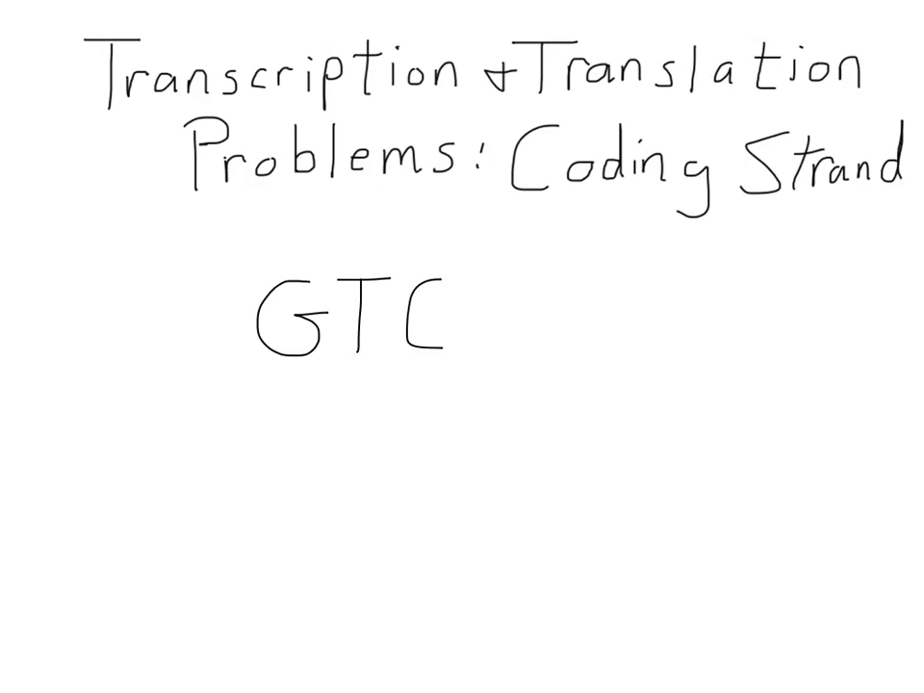
pyautogui.write('AGA')
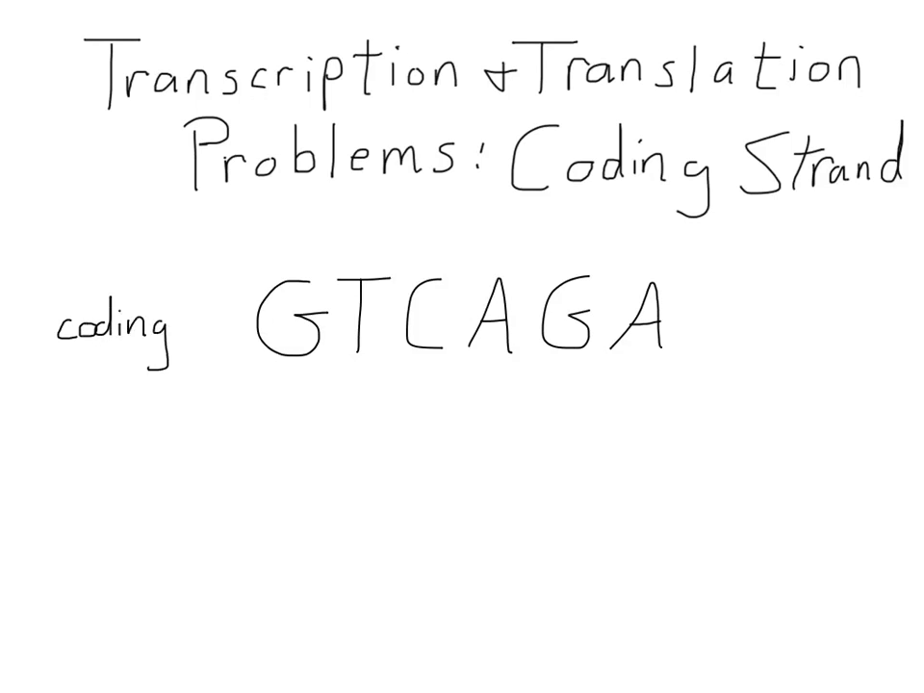
pyautogui.write("5'")
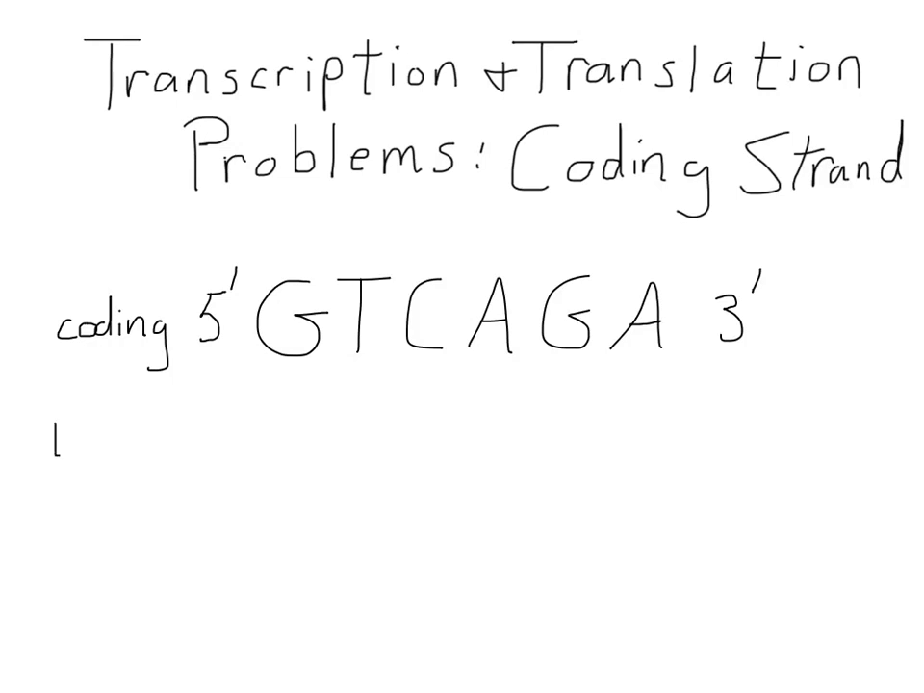
# Handwrite 'template 3' CAGTCT 5'' under the coding strand row.
pyautogui.write('t')
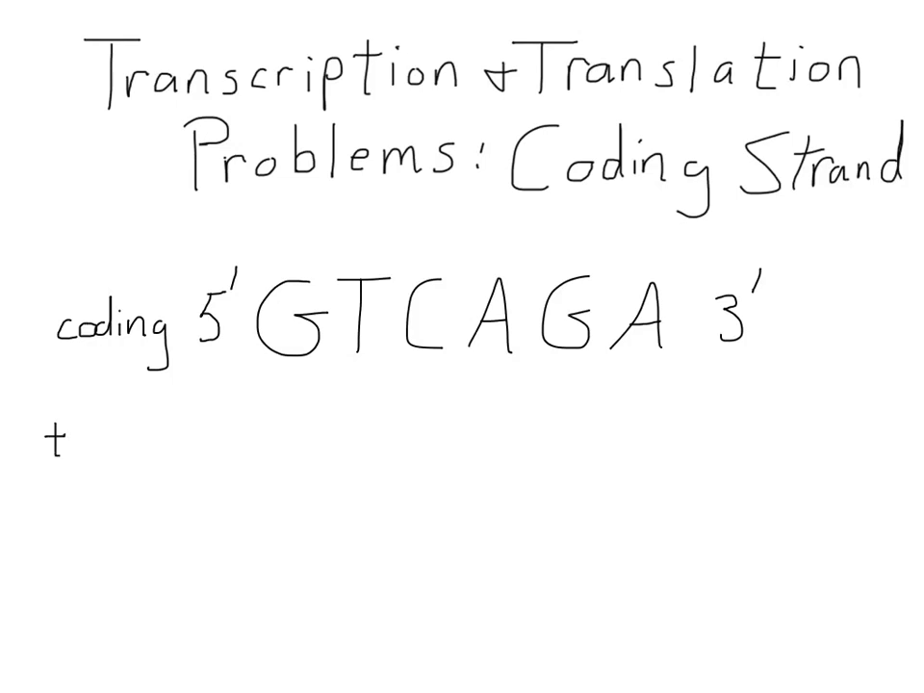
pyautogui.write('em')
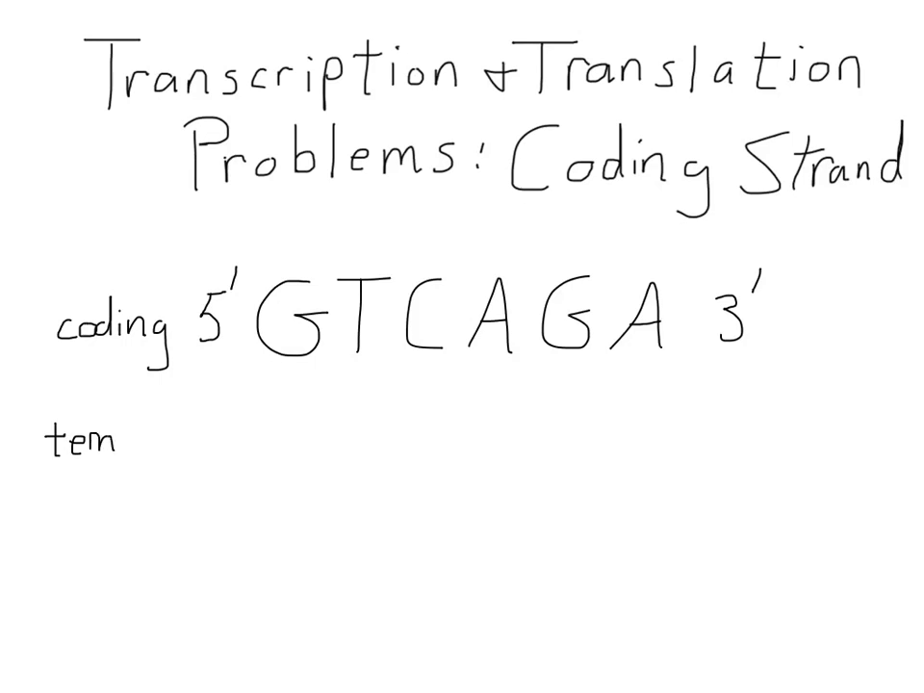
pyautogui.write('pl')
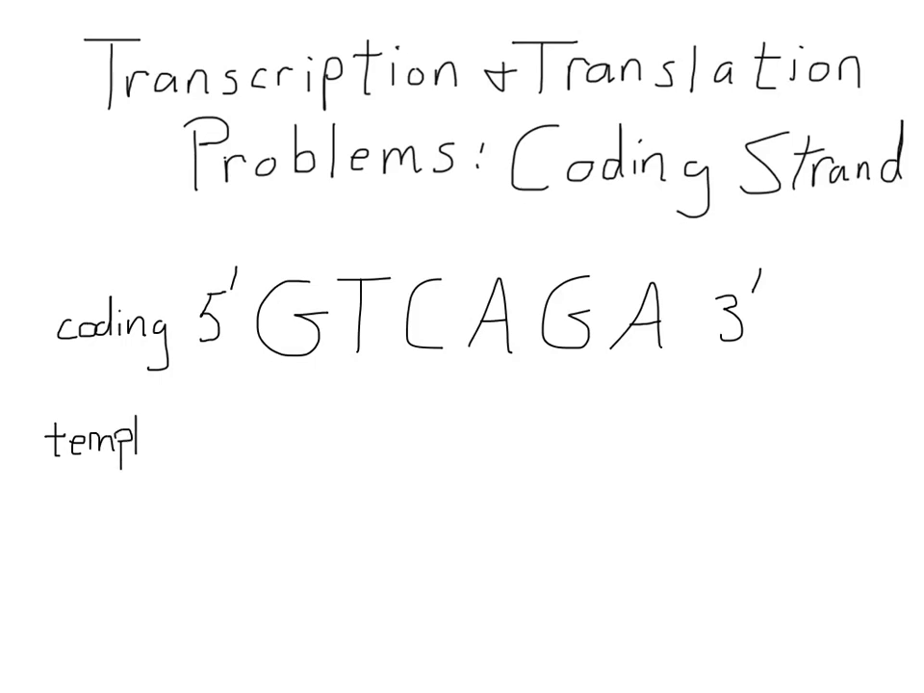
pyautogui.write('ate')
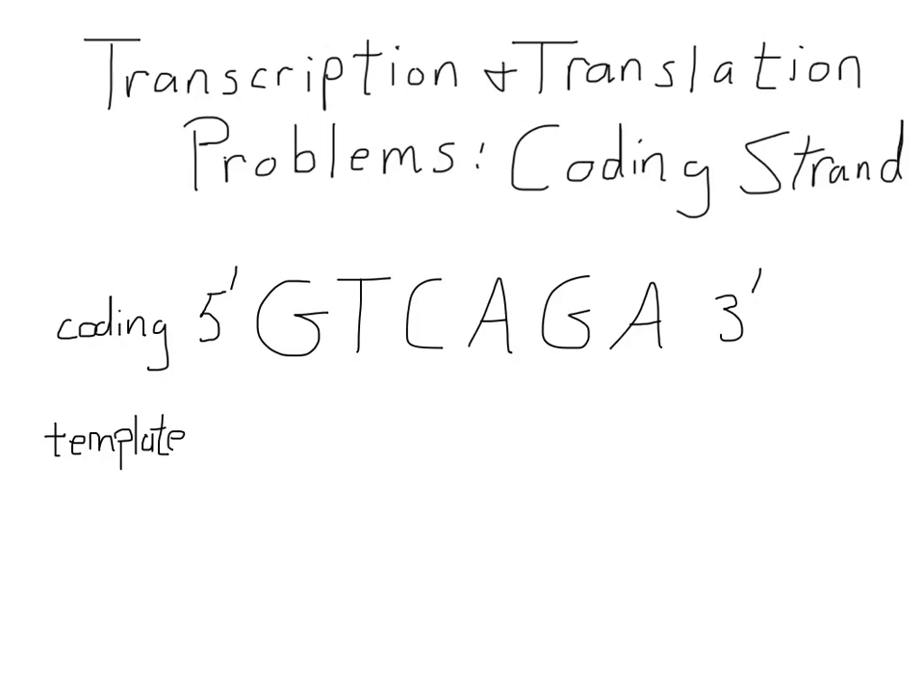
pyautogui.write("3' 5")
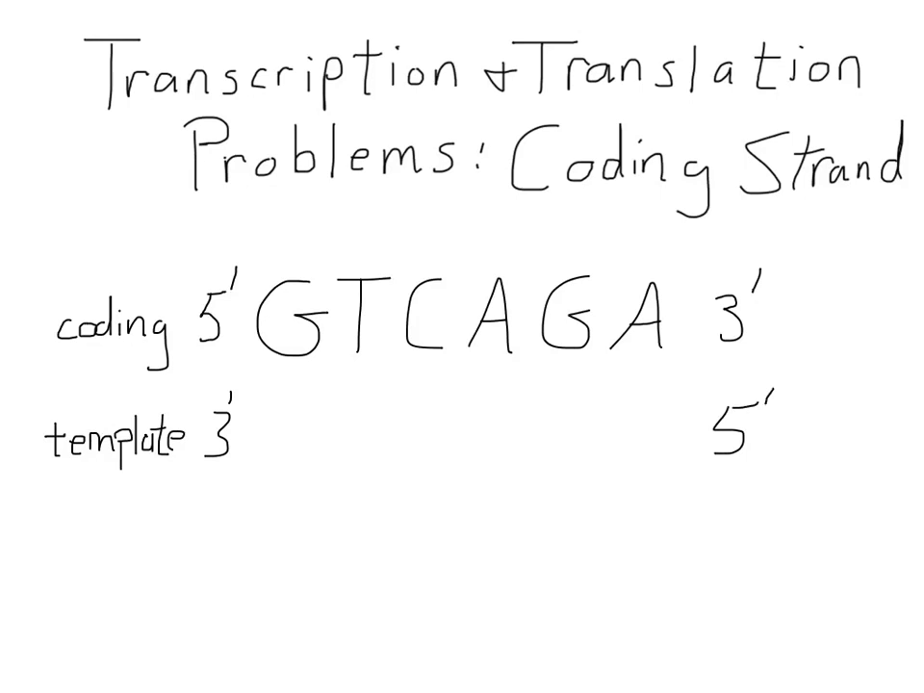
pyautogui.click(640, 428)
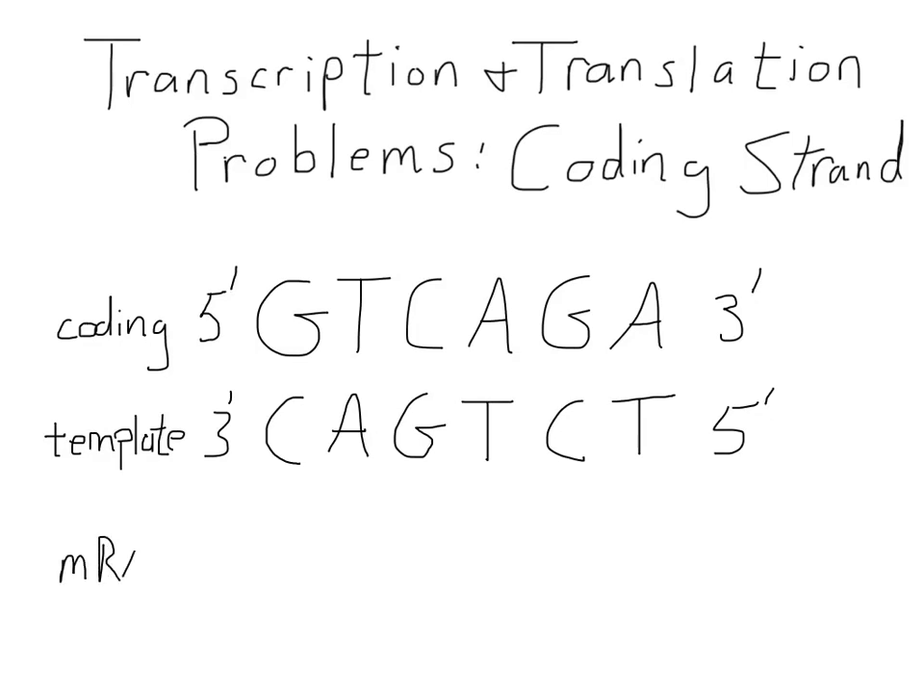
# Handwrite 'mRNA 5' GUCAGA 3'' as a third row below the template strand.
pyautogui.write('NA')
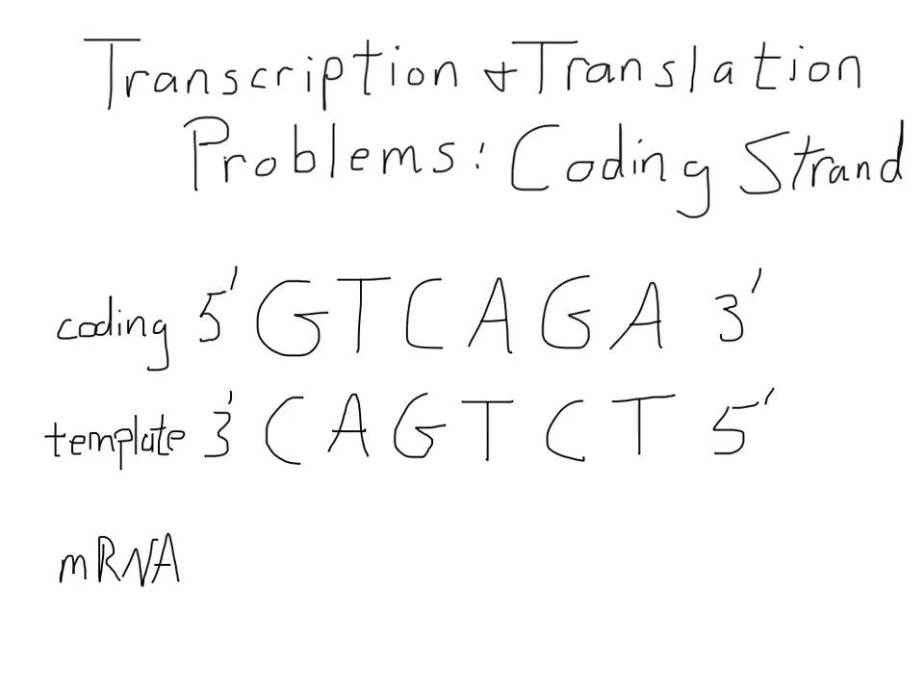
pyautogui.write("5'")
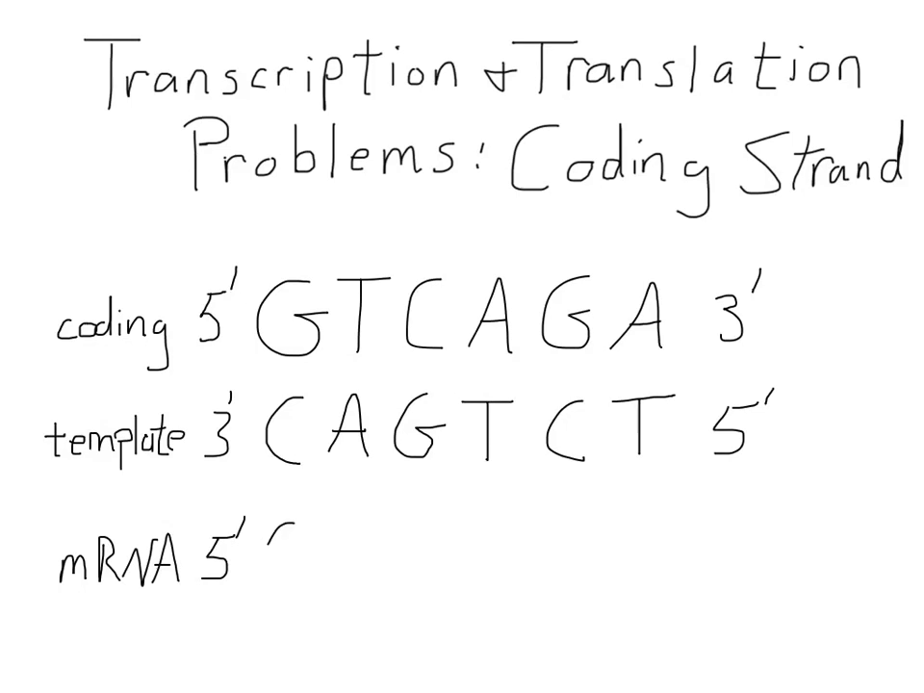
pyautogui.write('G')
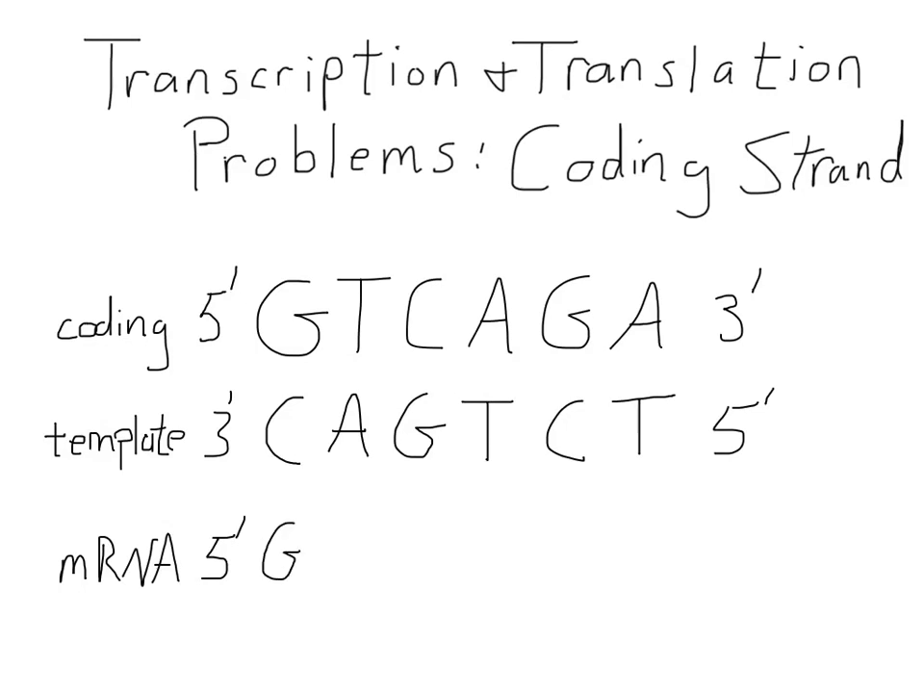
pyautogui.write('U')
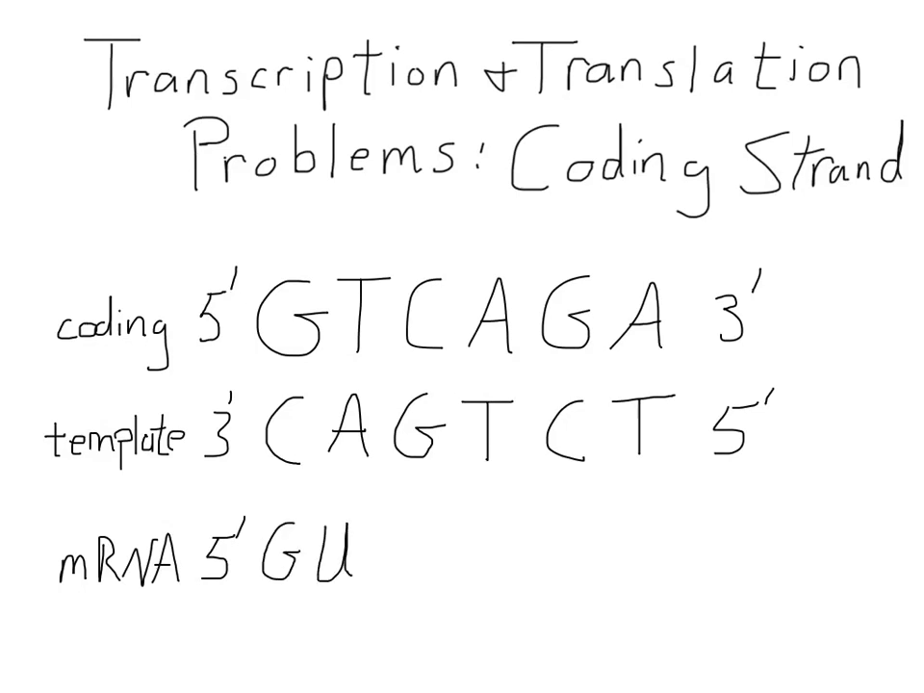
pyautogui.write('CA')
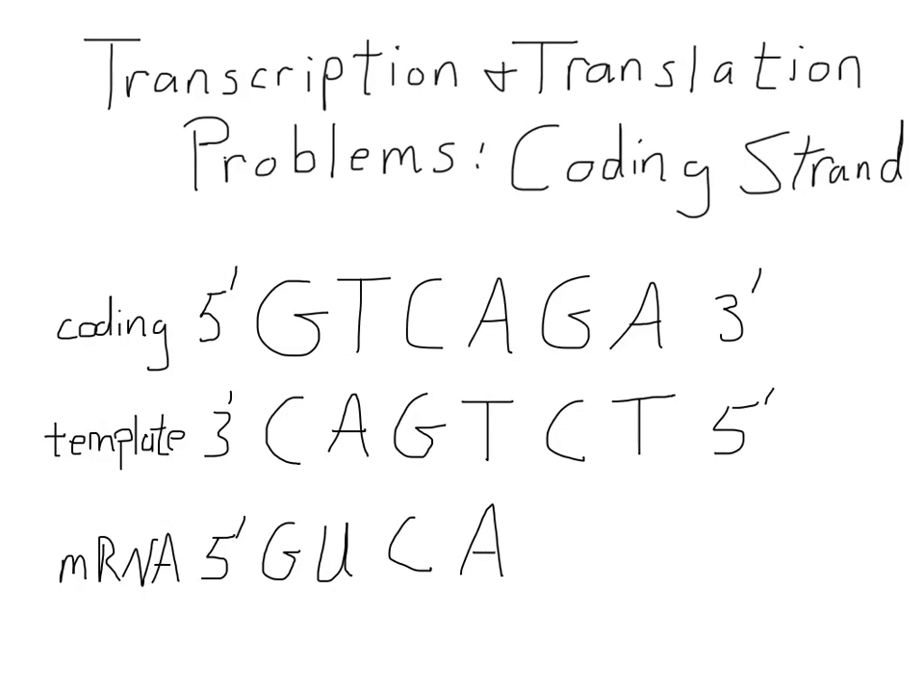
pyautogui.write('GA')
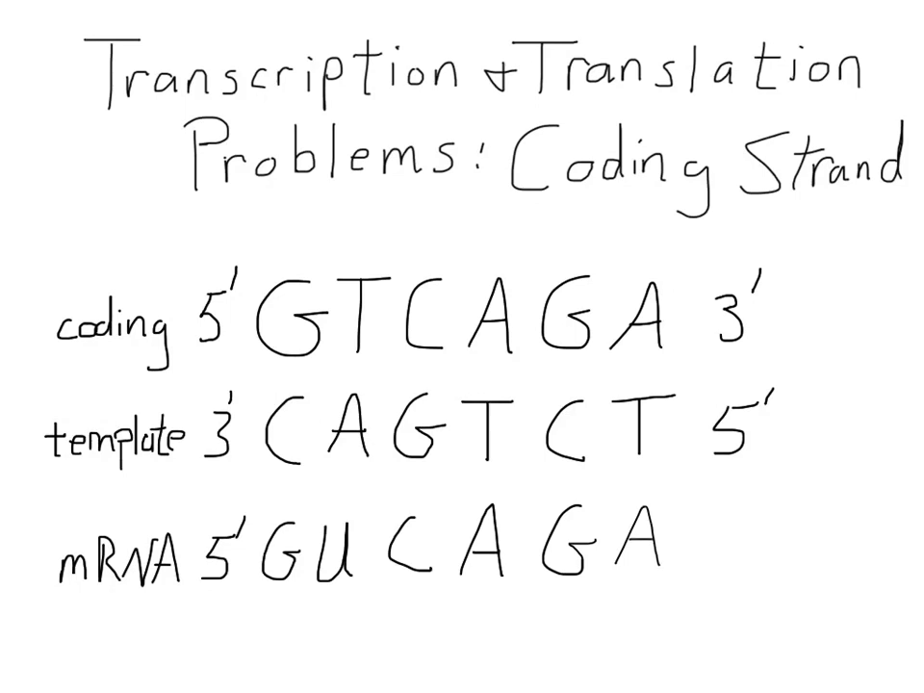
pyautogui.write("3'")
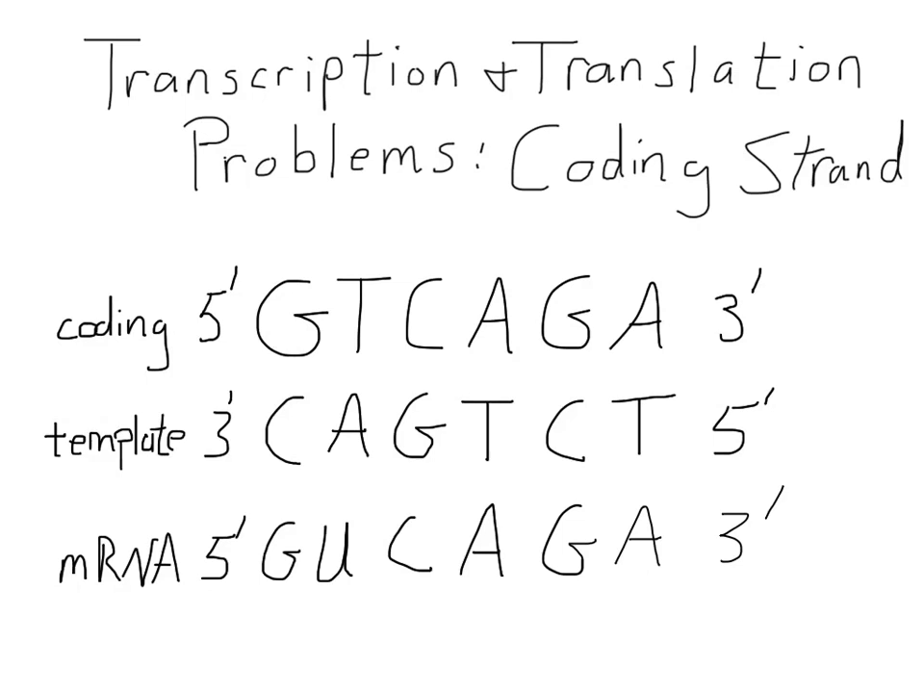
# Draw pen strokes around and under the coding and mRNA rows to mark matching T and U.
pyautogui.moveTo(63, 510); pyautogui.dragTo(337, 491)
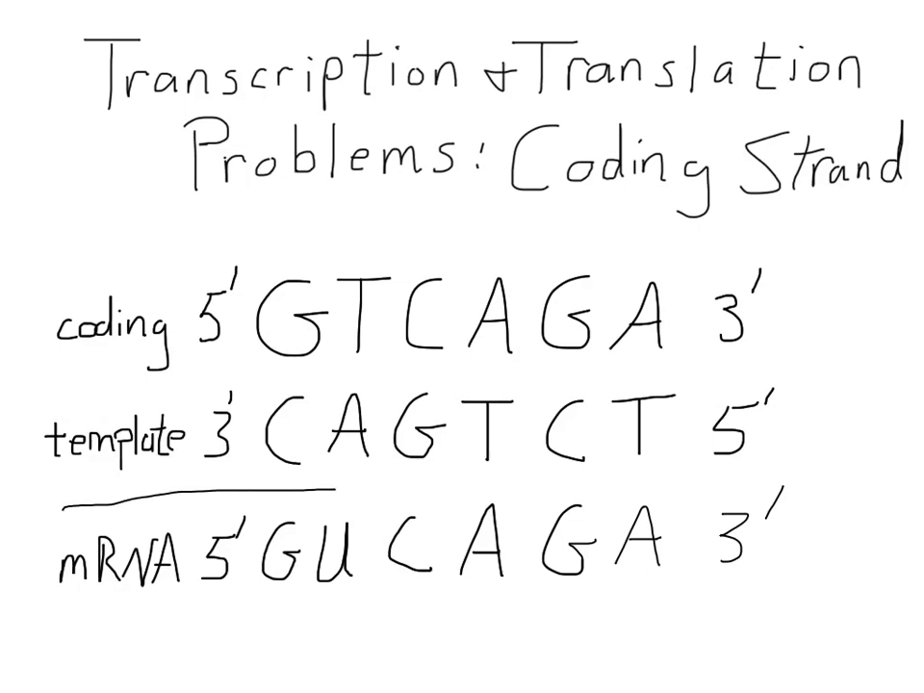
pyautogui.moveTo(58, 520); pyautogui.dragTo(752, 597)
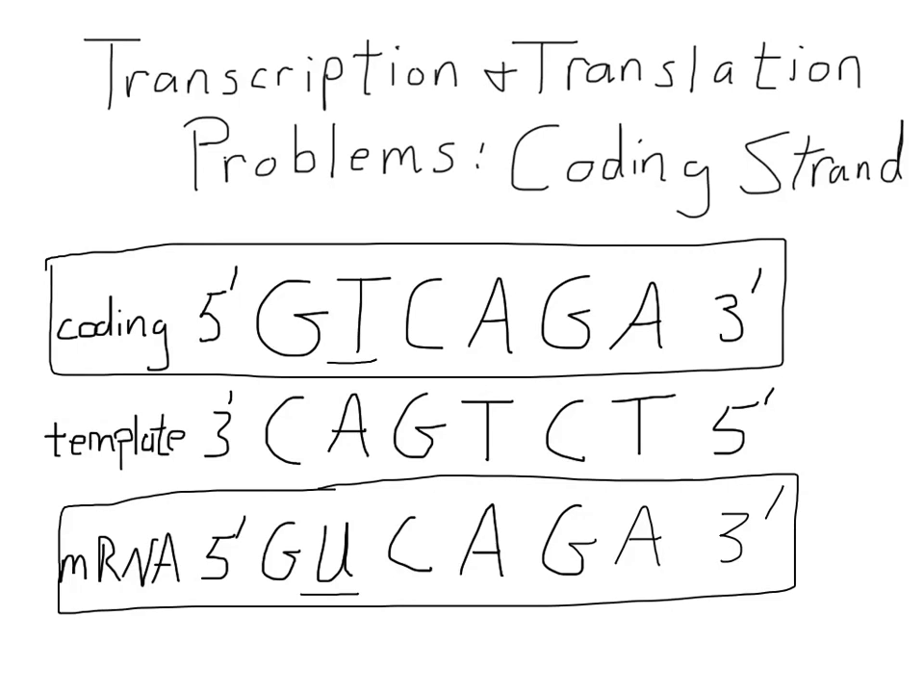
pyautogui.moveTo(75, 625); pyautogui.dragTo(771, 621)
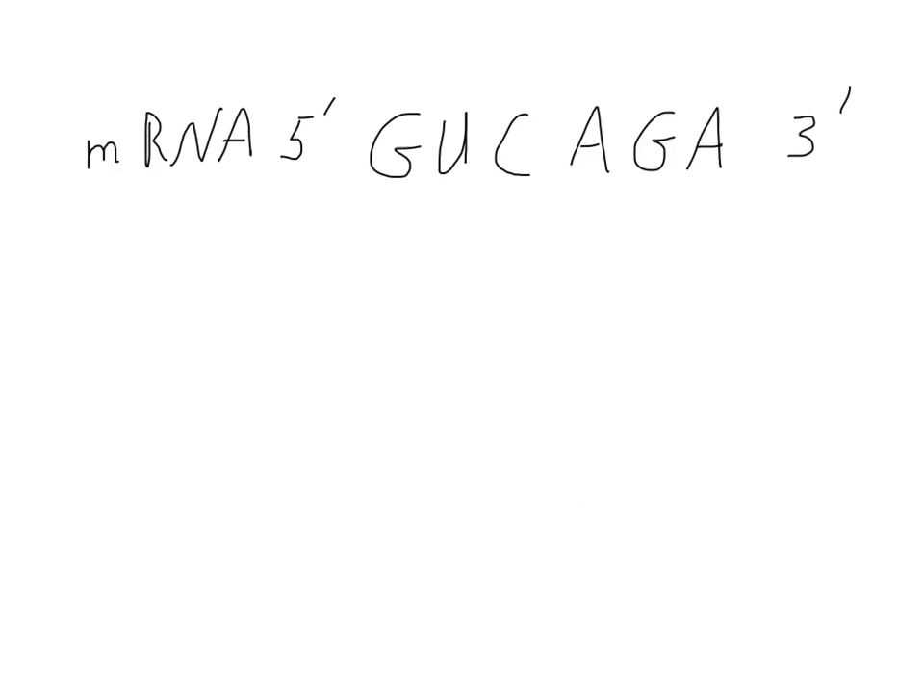
# Draw a dotted divider between GUC and AGA, then write V under GUC.
pyautogui.moveTo(553, 58); pyautogui.dragTo(554, 187)
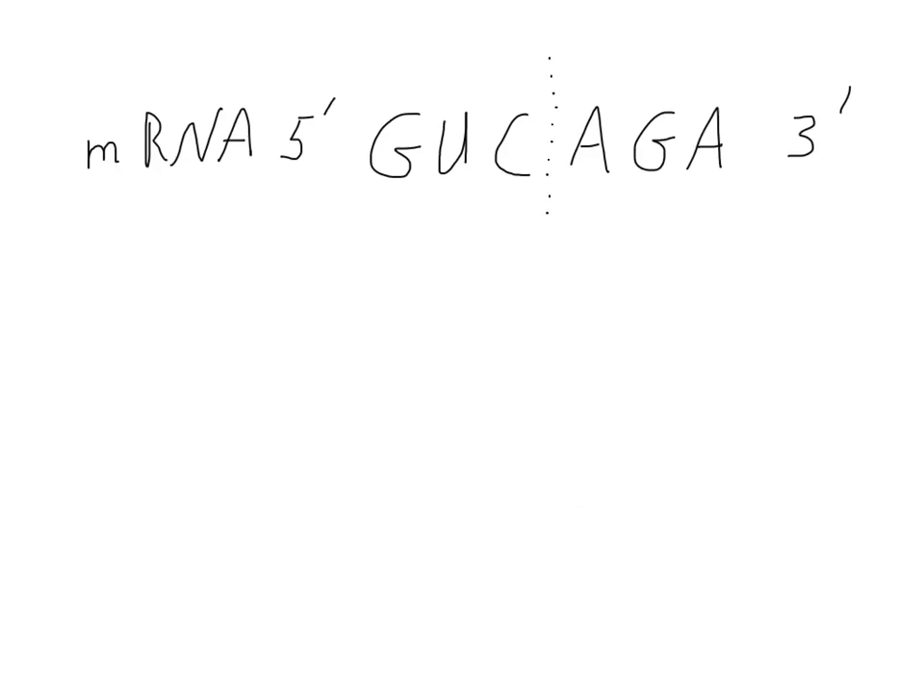
pyautogui.moveTo(424, 250); pyautogui.dragTo(458, 317)
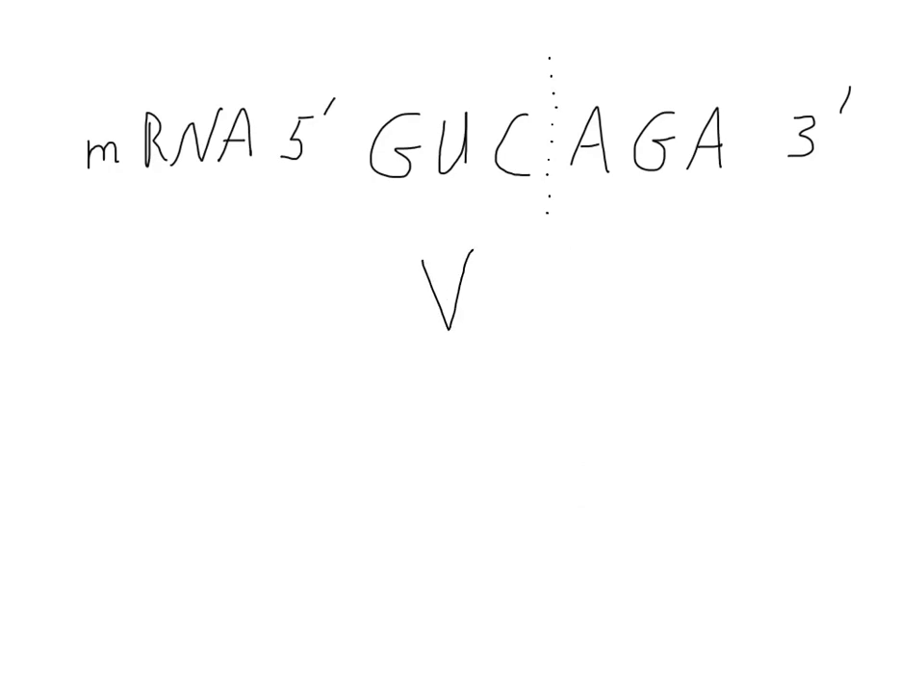